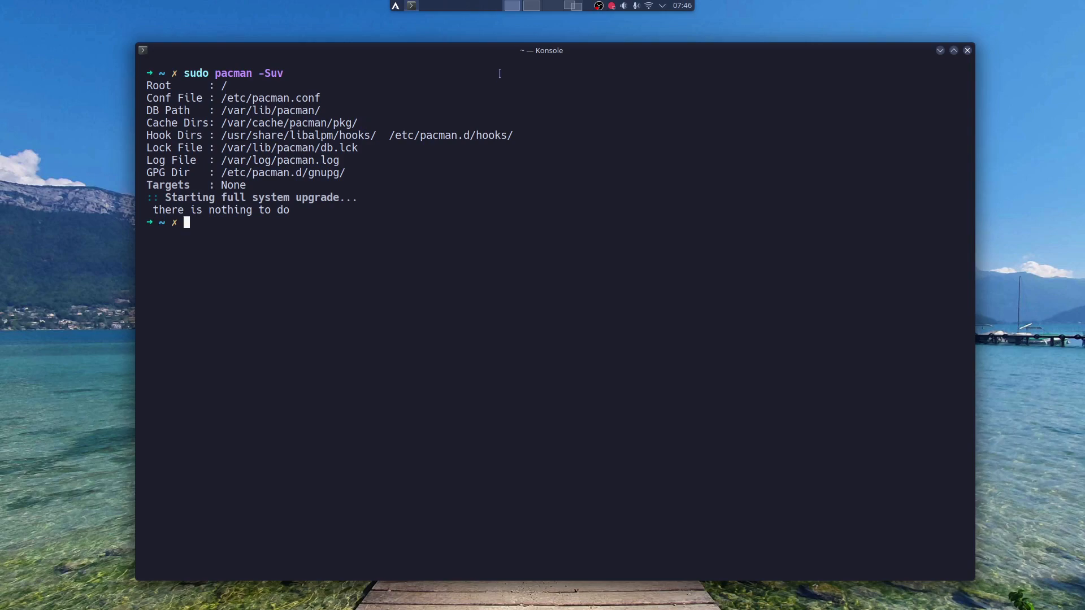
pyautogui.moveTo(390, 80)
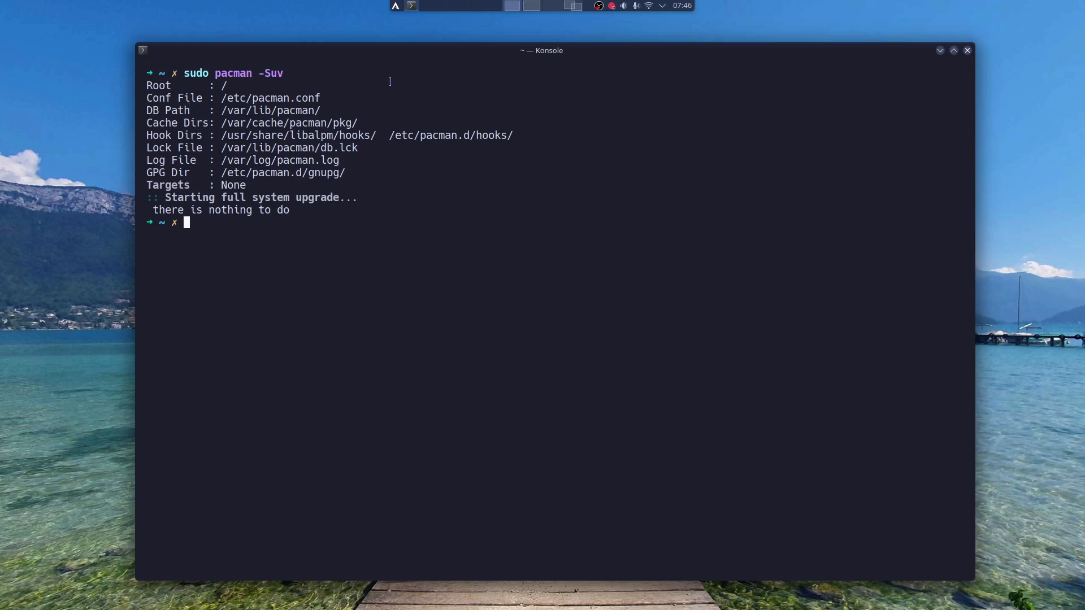
# Step: Run sudo pacman -Sc to clear uninstalled packages and unused sync repositories
pyautogui.write('sudo pacman -Sc')
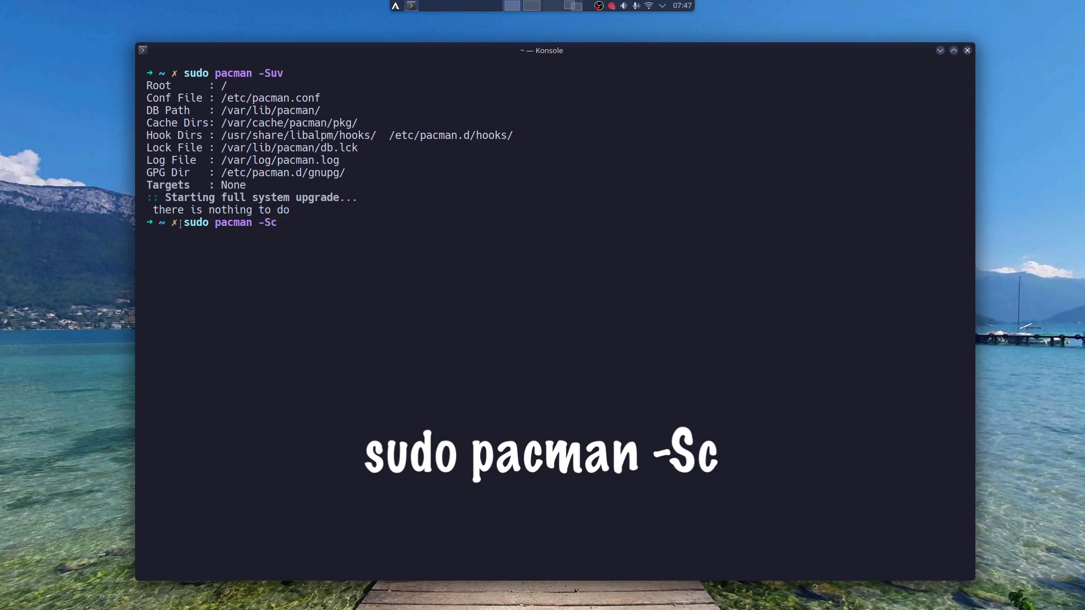
pyautogui.press('Return')
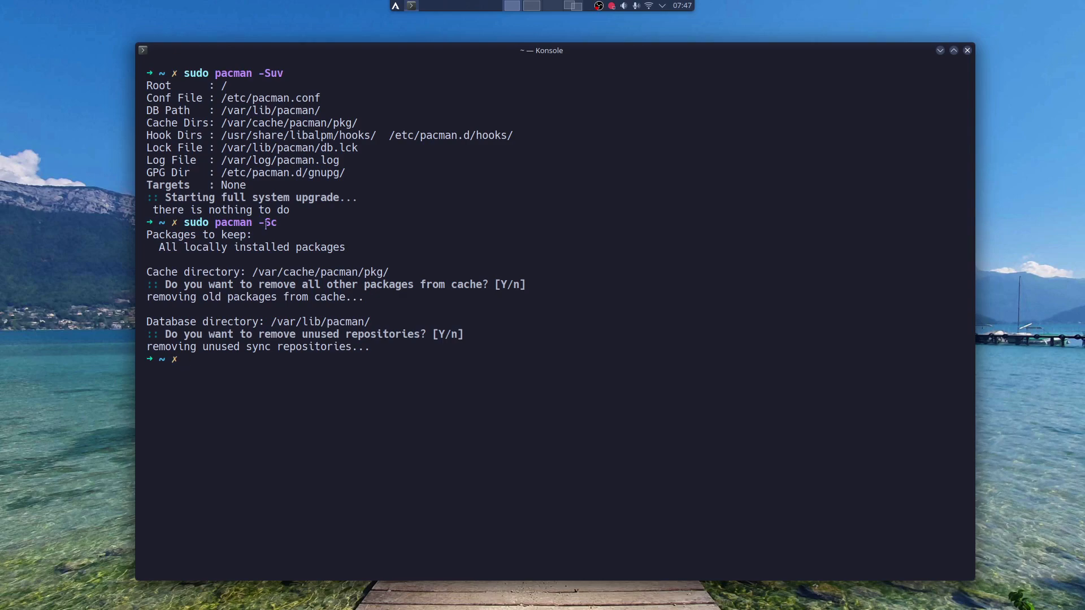
# Step: Run sudo pacman -Scc, confirming removal of all cached packages and unused repositories
pyautogui.write('sudo pacman -Scc')
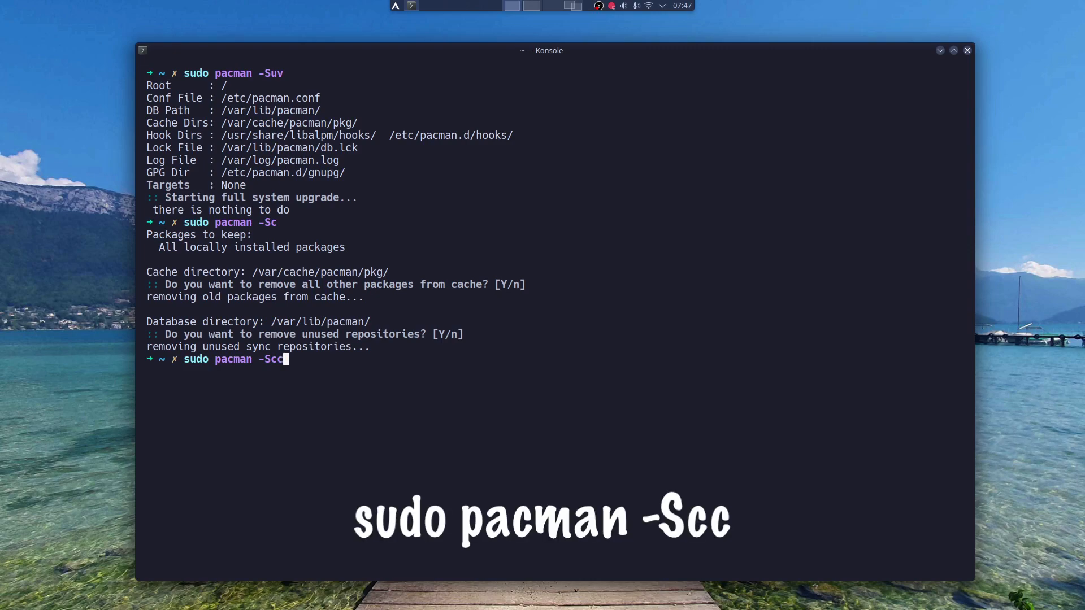
pyautogui.press('Return')
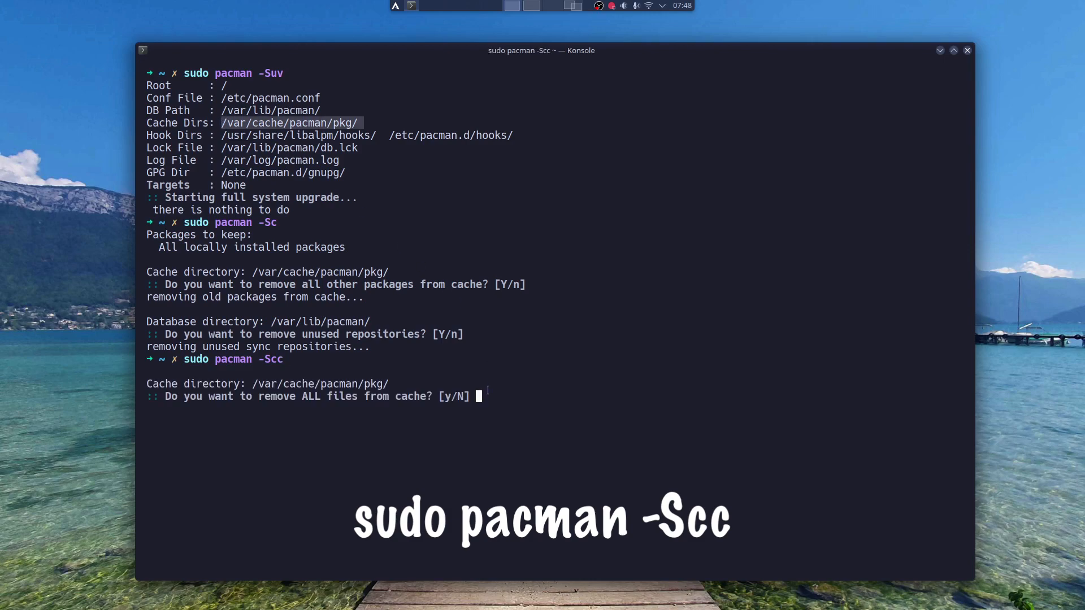
pyautogui.write('y')
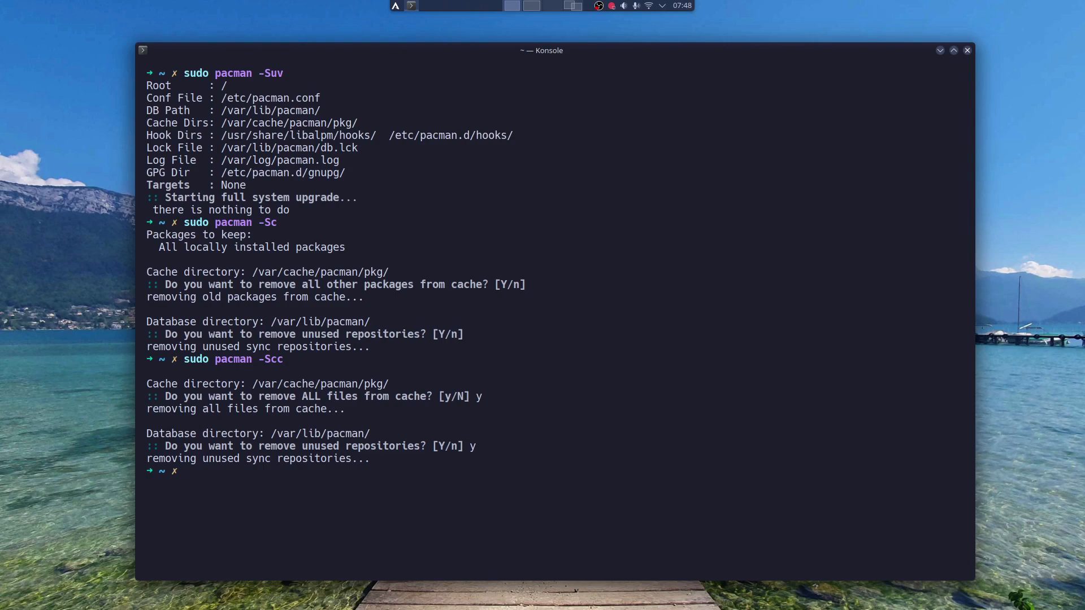
pyautogui.write('yay -Sc')
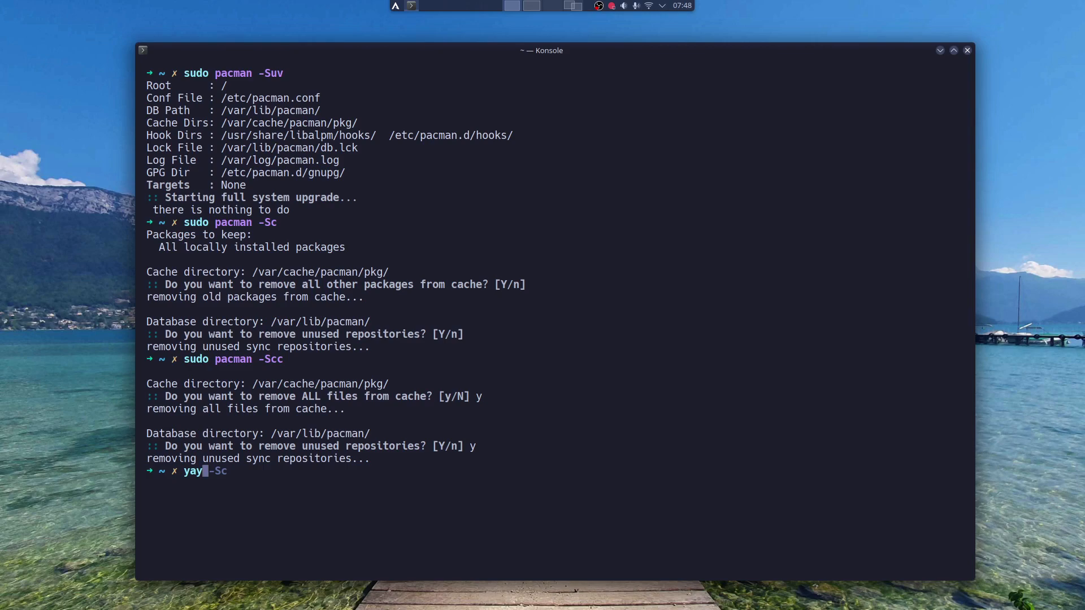
pyautogui.write('paru')
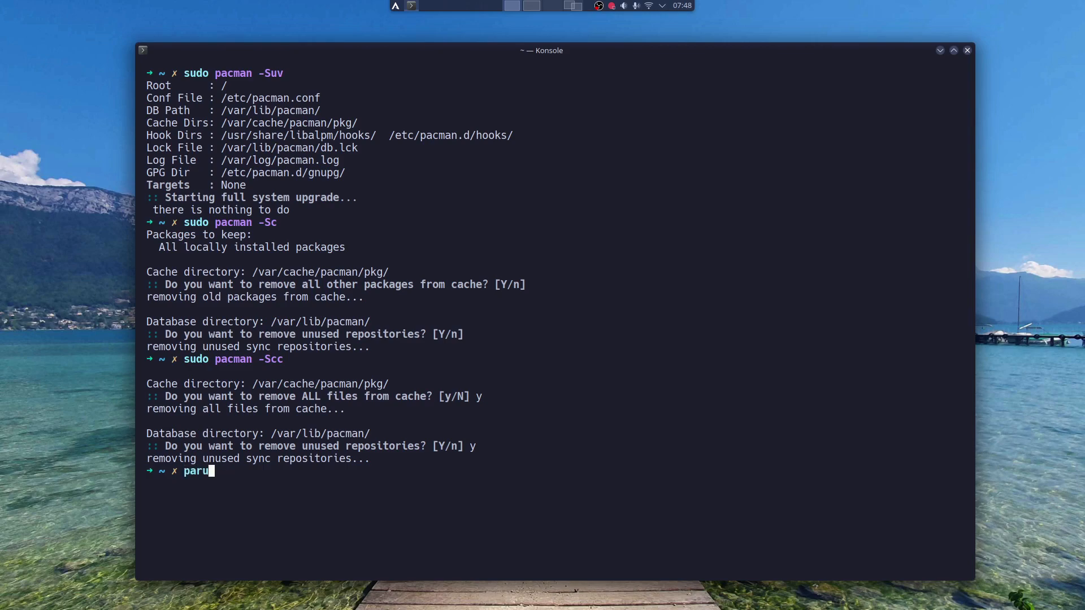
pyautogui.press('BackSpace')
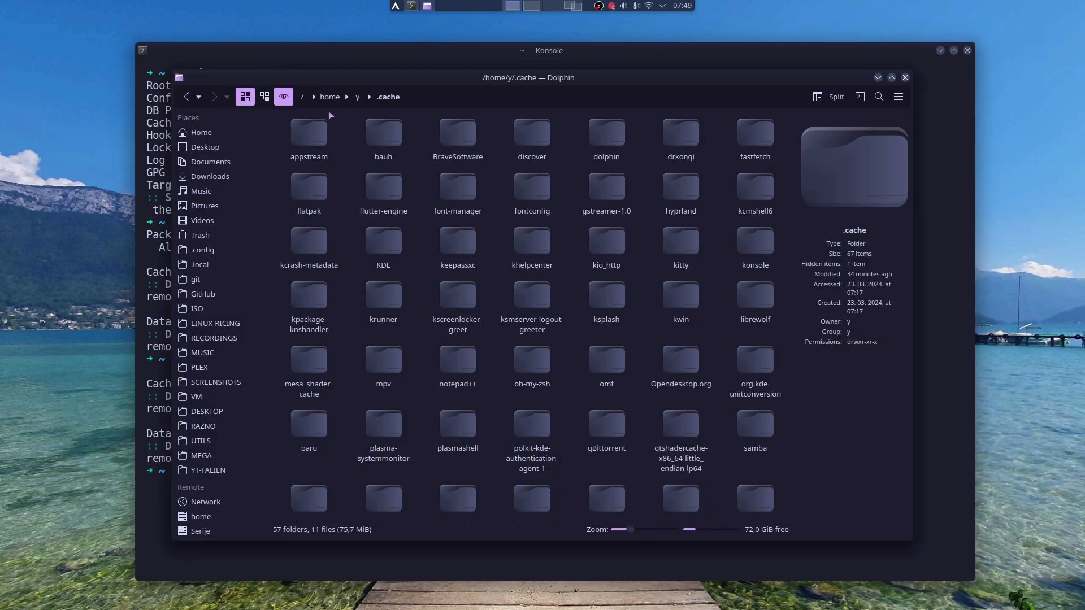
pyautogui.moveTo(382, 109)
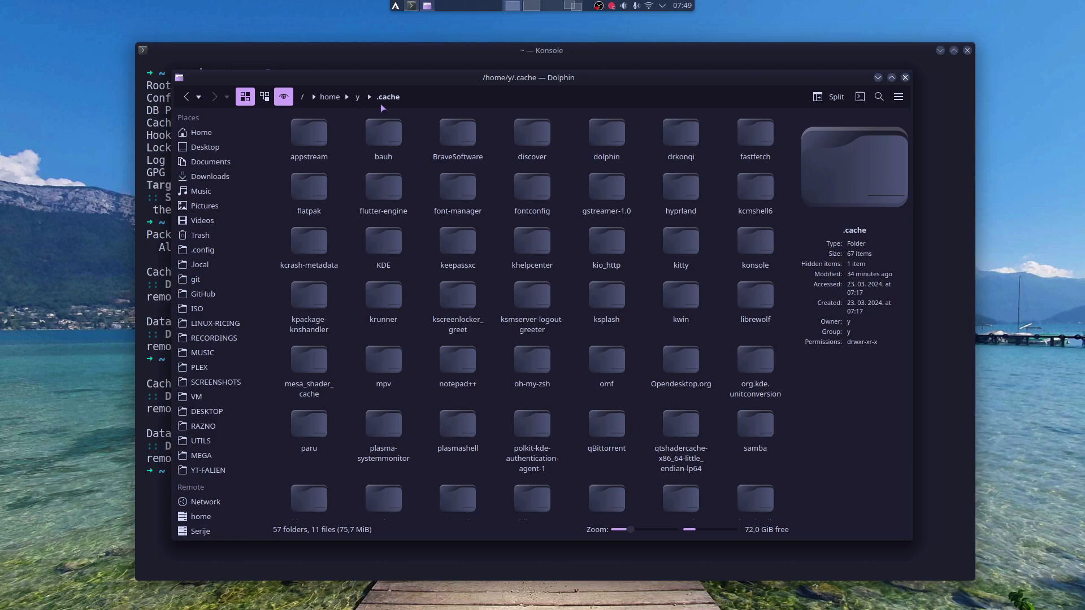
pyautogui.moveTo(352, 241)
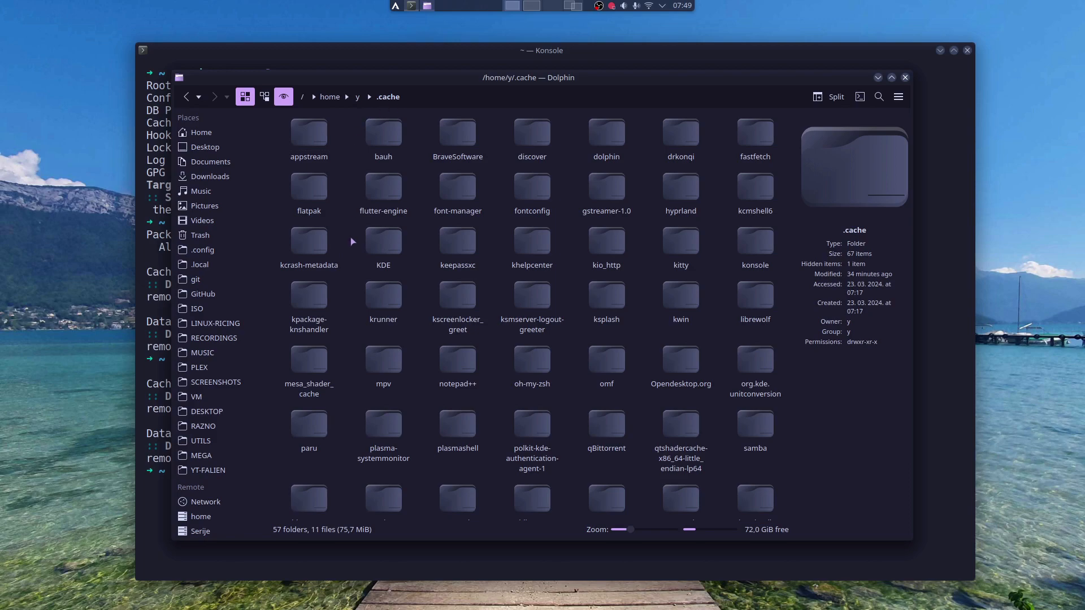
# Step: Check the paru cache folder, return to .cache, and open the yay folder
pyautogui.doubleClick(308, 424)
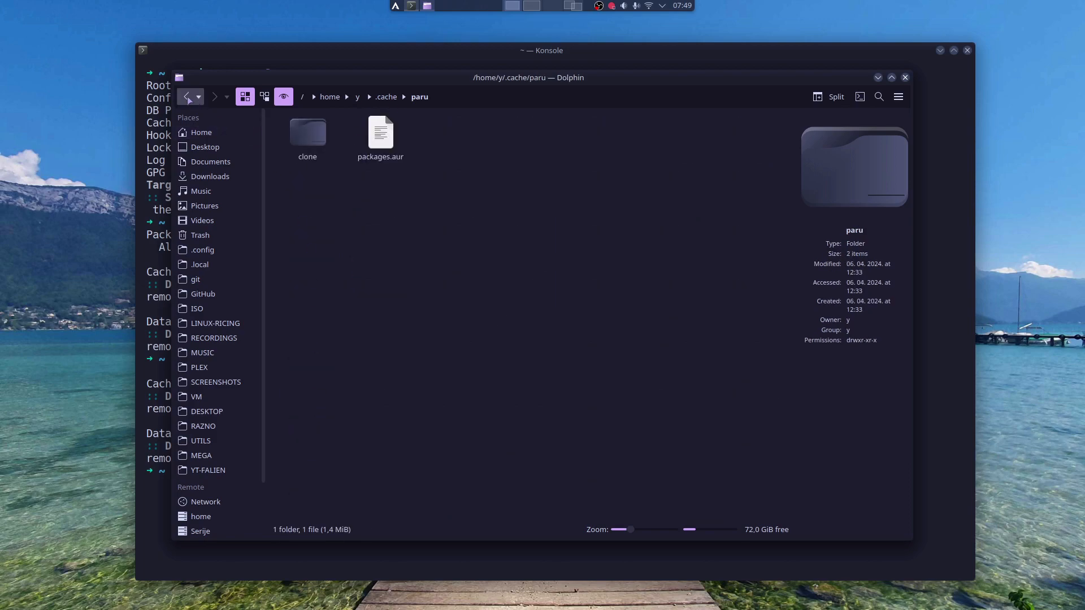
pyautogui.click(186, 96)
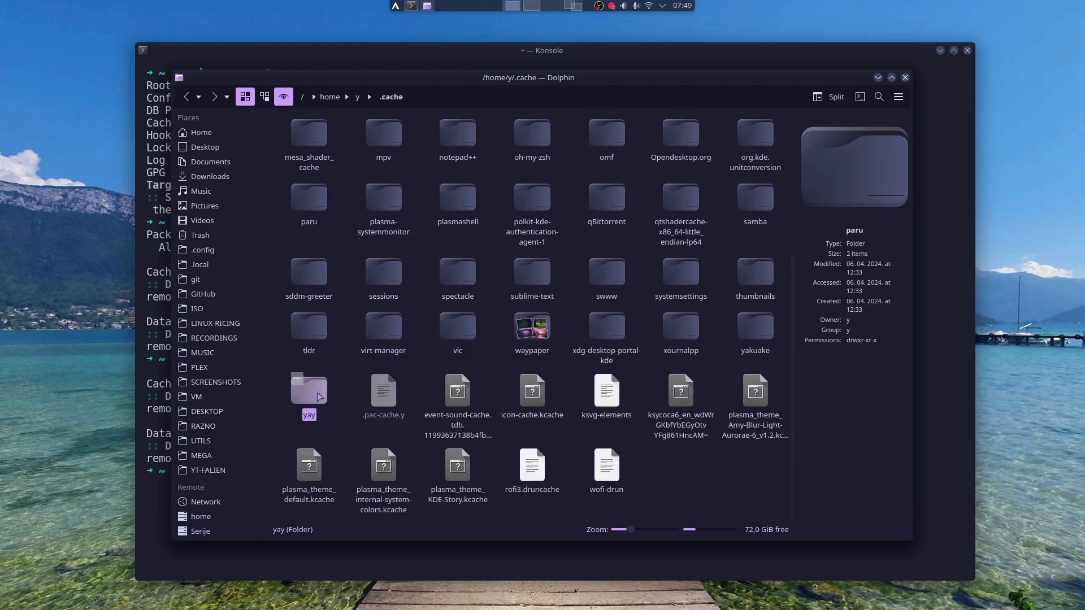
pyautogui.doubleClick(308, 391)
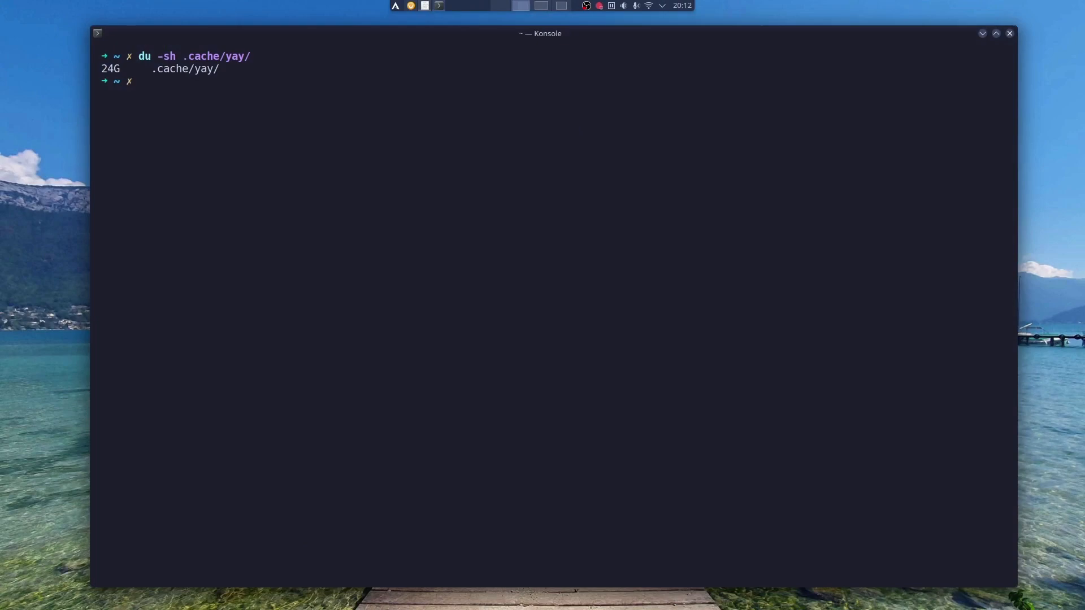
# Step: Run yay -Sc, confirming removal of old packages, unused repositories and AUR builds
pyautogui.write('yay -Sc')
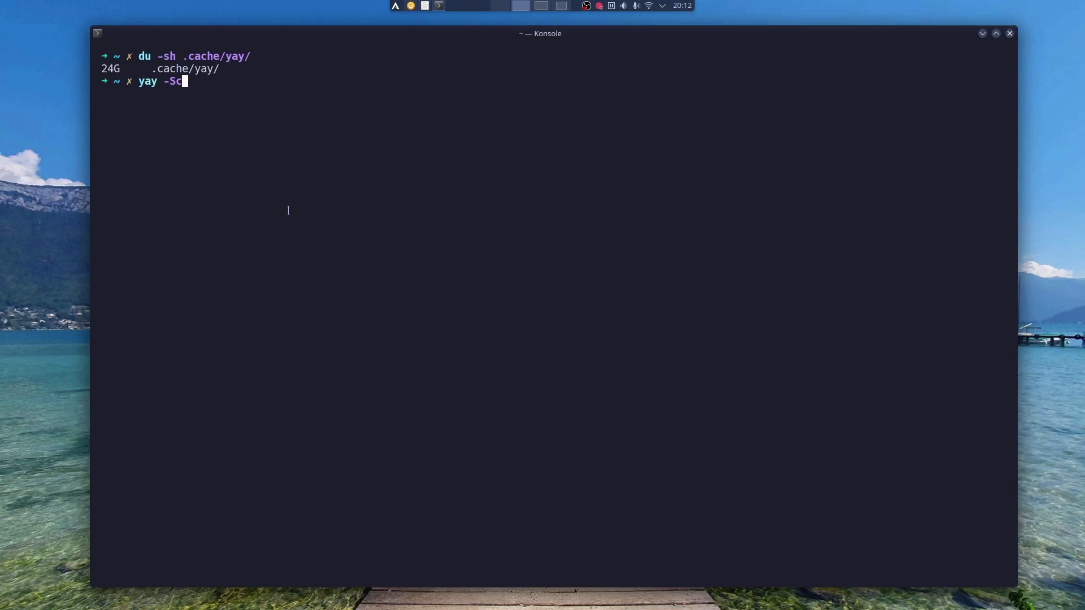
pyautogui.press('Return')
pyautogui.write('y')
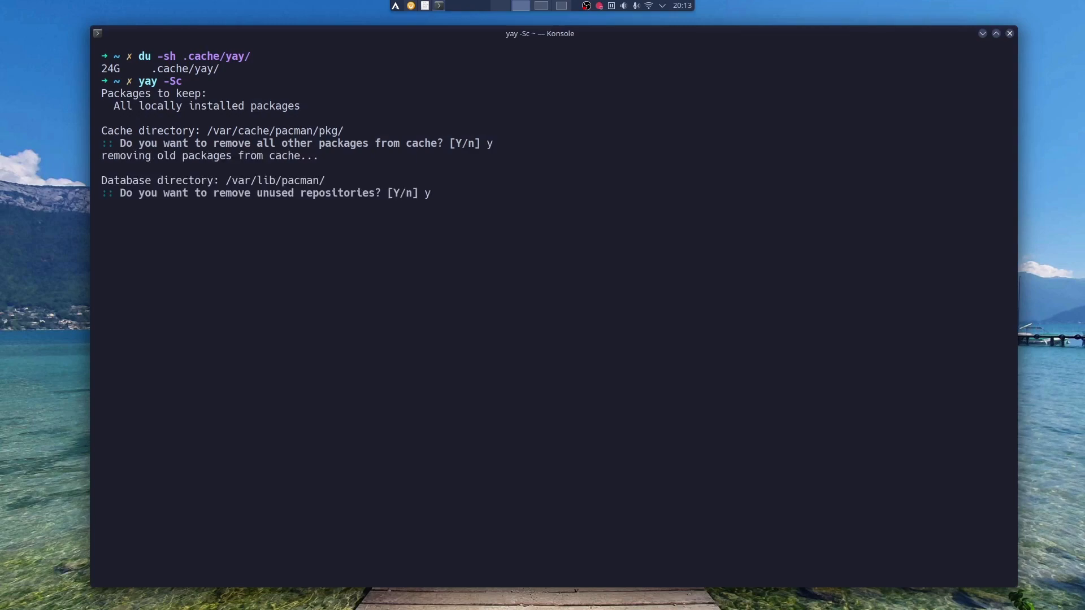
pyautogui.press('Return')
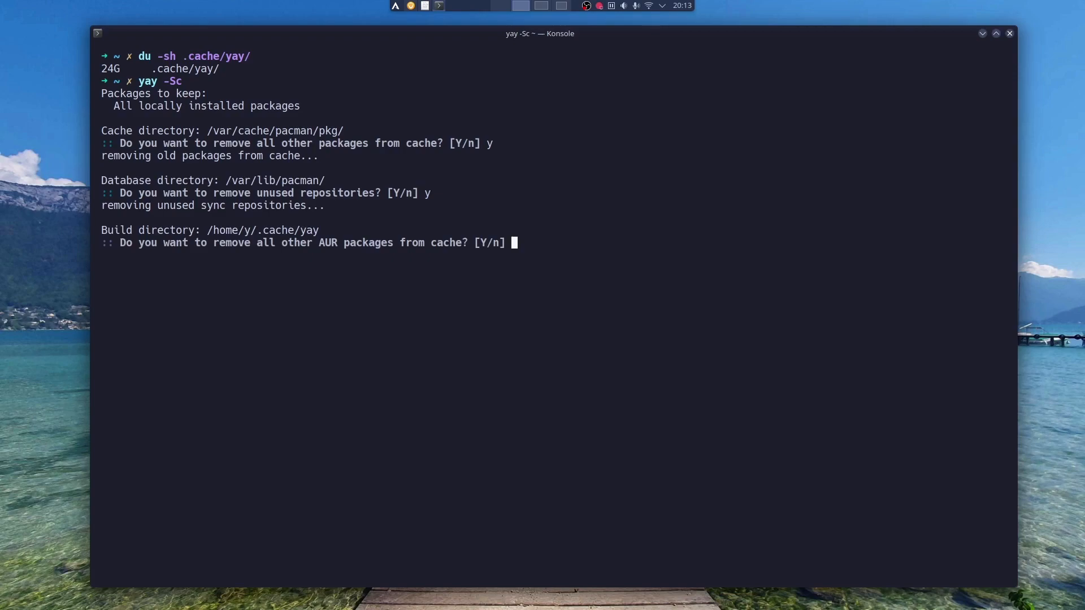
pyautogui.write('y')
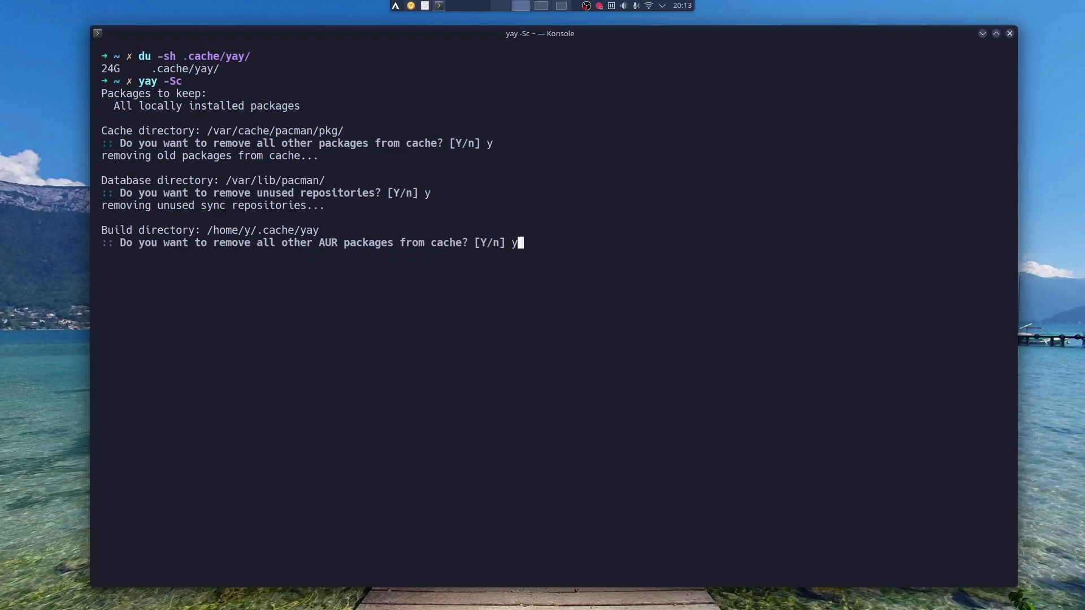
pyautogui.press('Return')
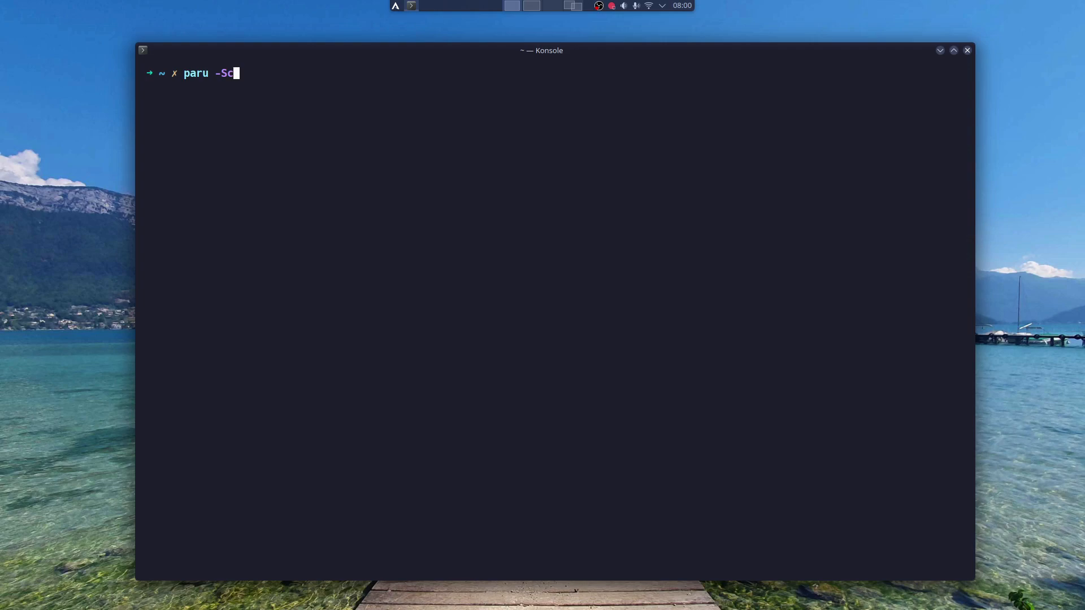
# Step: Answer paru -Scc's prompts for the clone and diff caches
pyautogui.write('c')
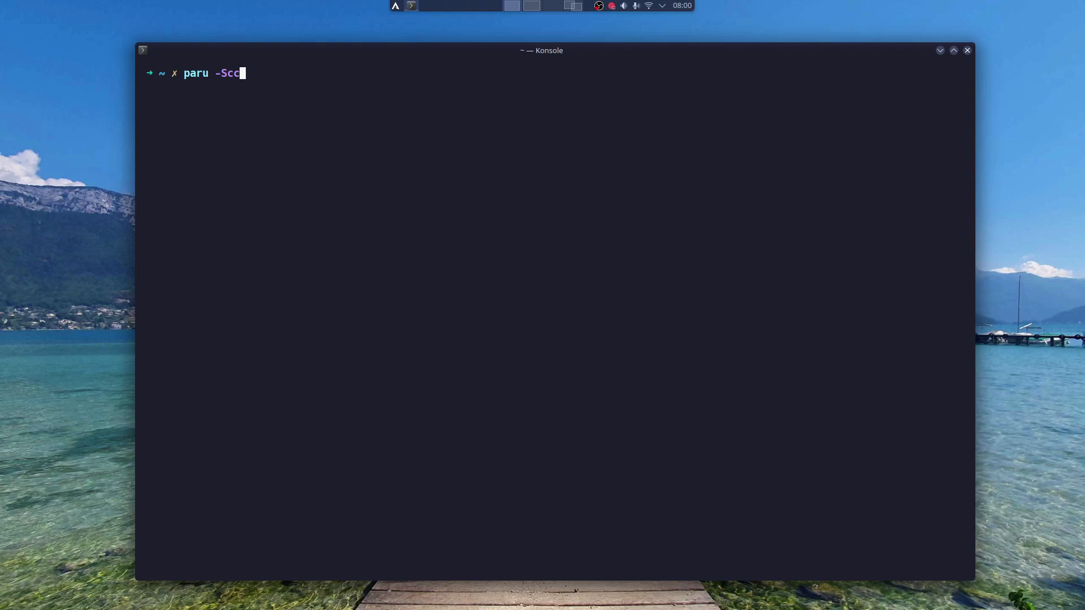
pyautogui.write('a')
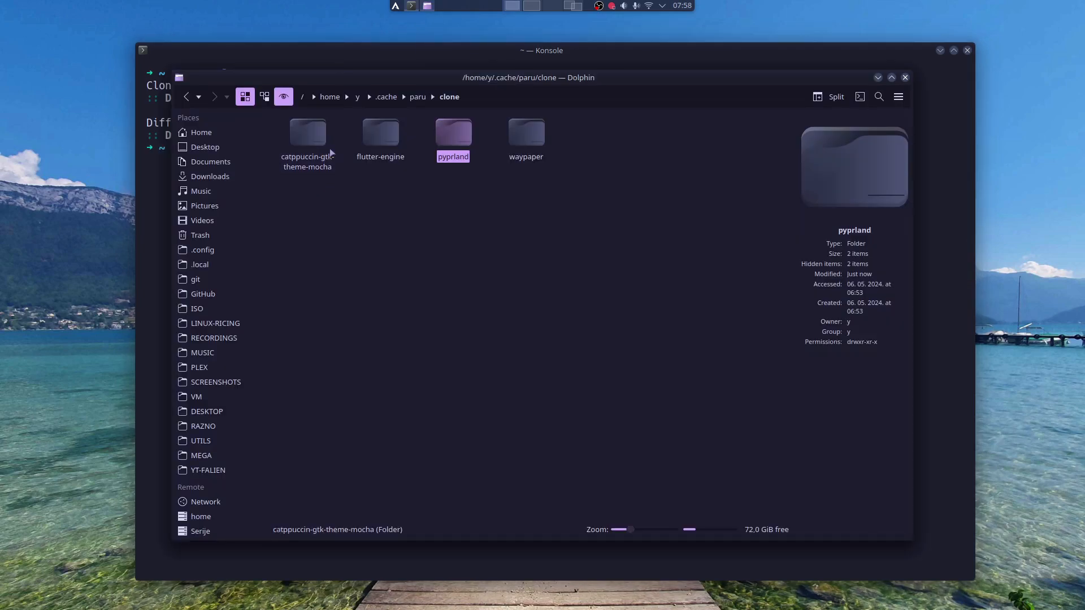
# Step: Open paru's clone folder showing four leftover package folders like pyprland and waypaper
pyautogui.doubleClick(307, 133)
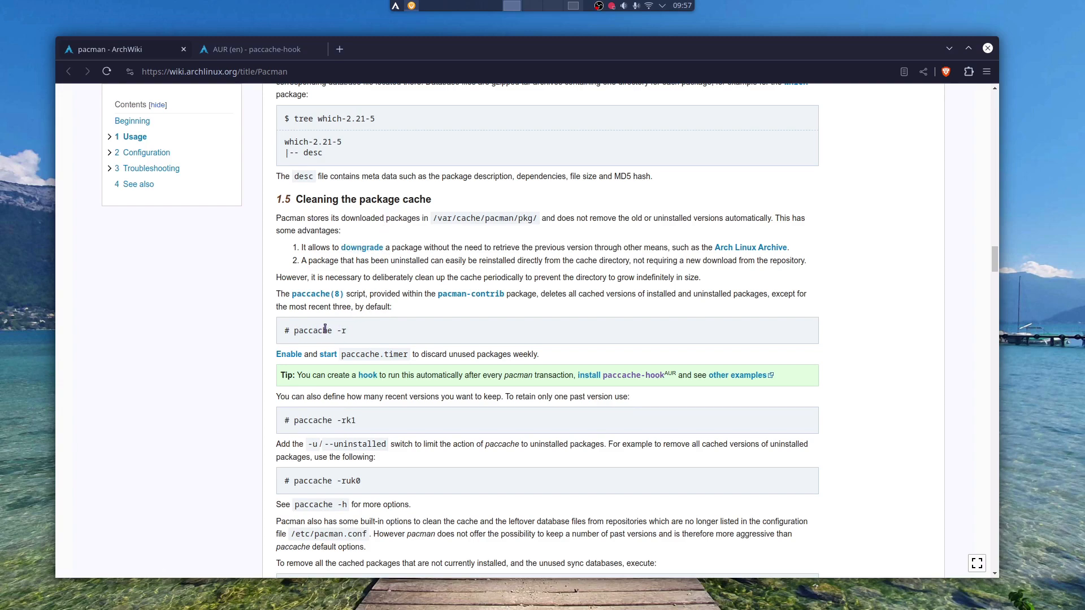
pyautogui.moveTo(401, 332)
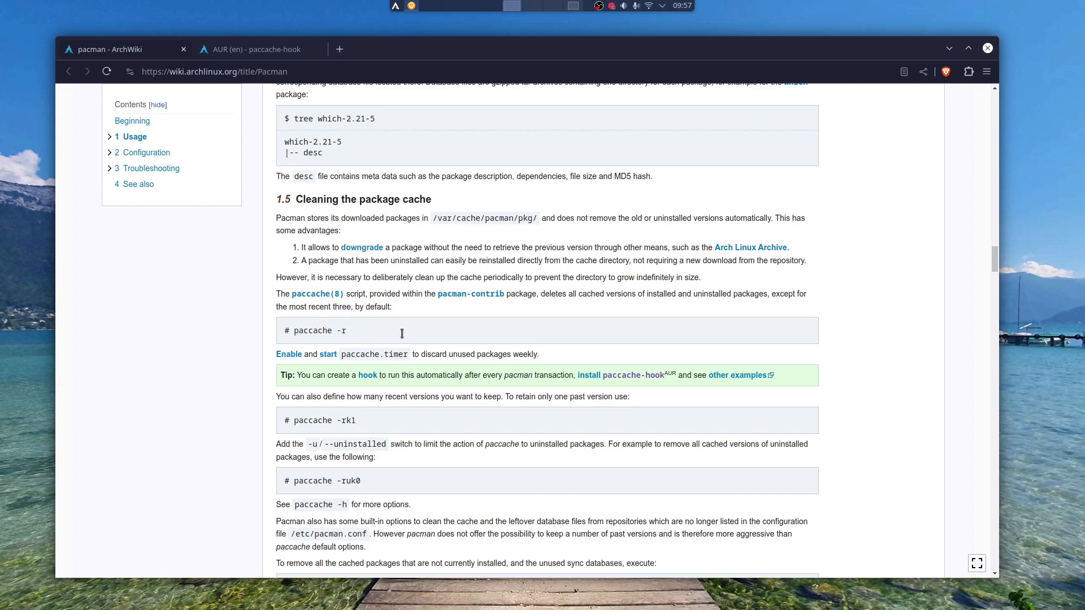